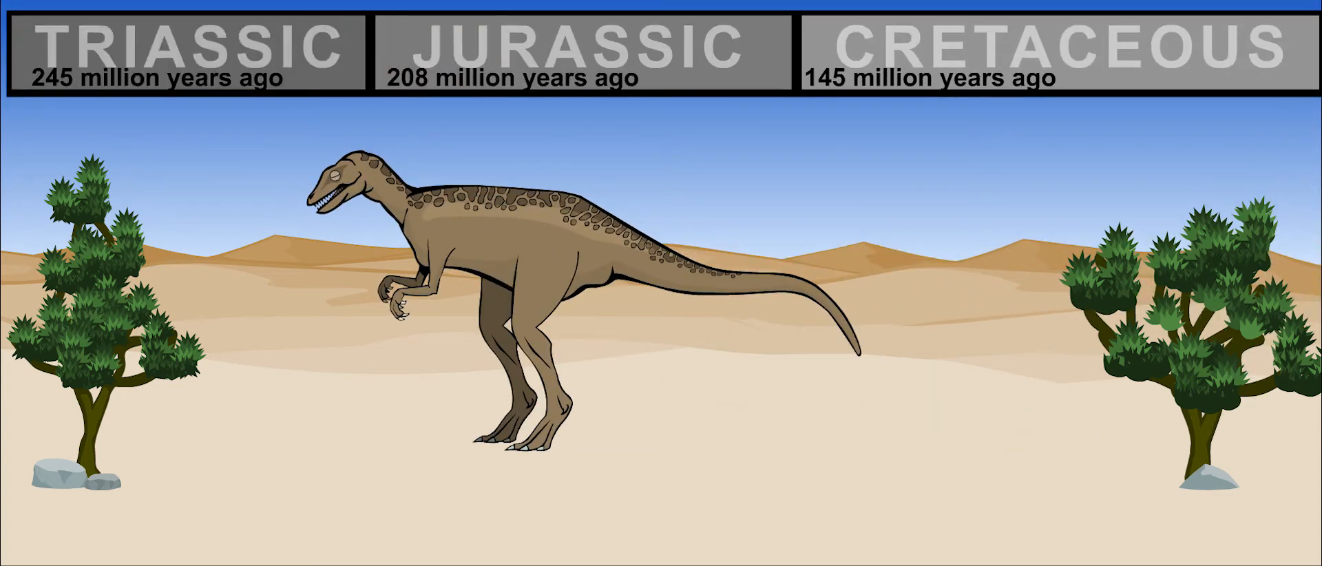
# Step: Play the animation so the Triassic highlight begins sweeping across the timeline bar
pyautogui.click(187, 51)
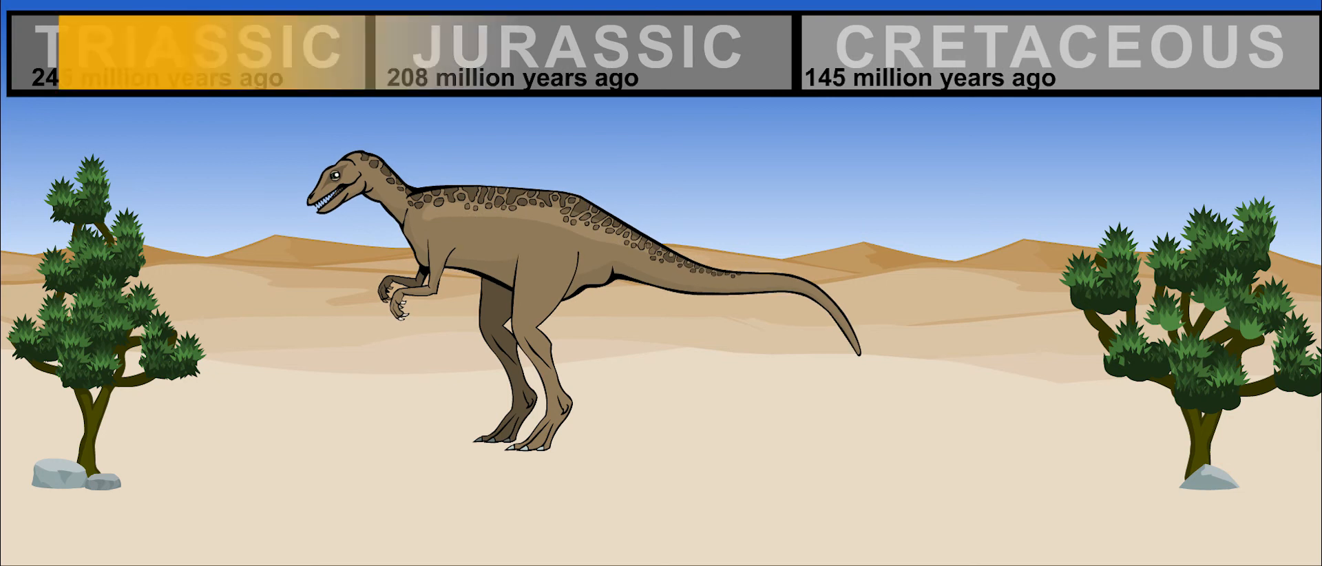